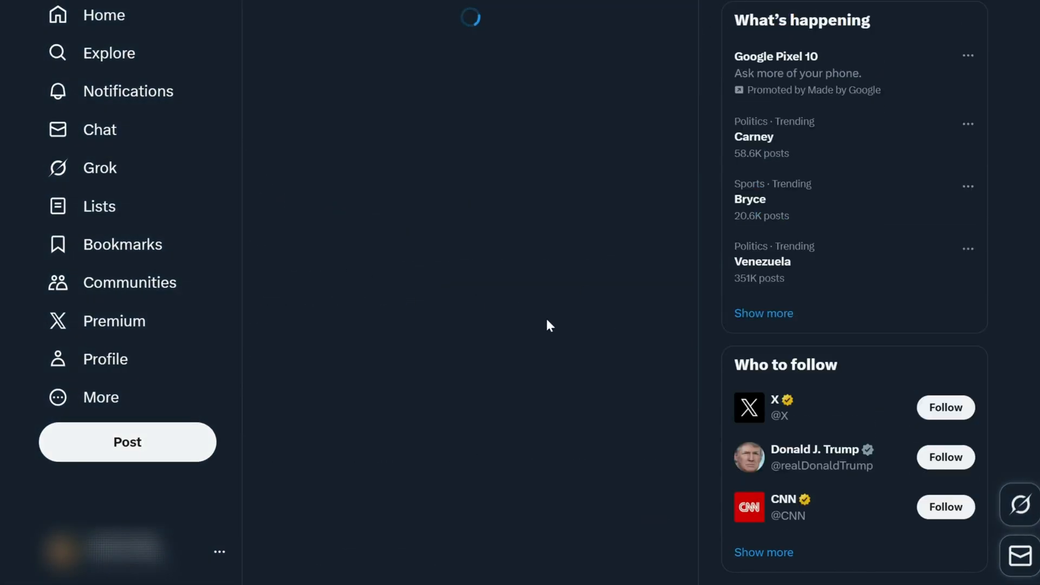
Open the UFO VPN App profile's Following list, showing Steam, Google, Apple and OpenAI.
click(773, 400)
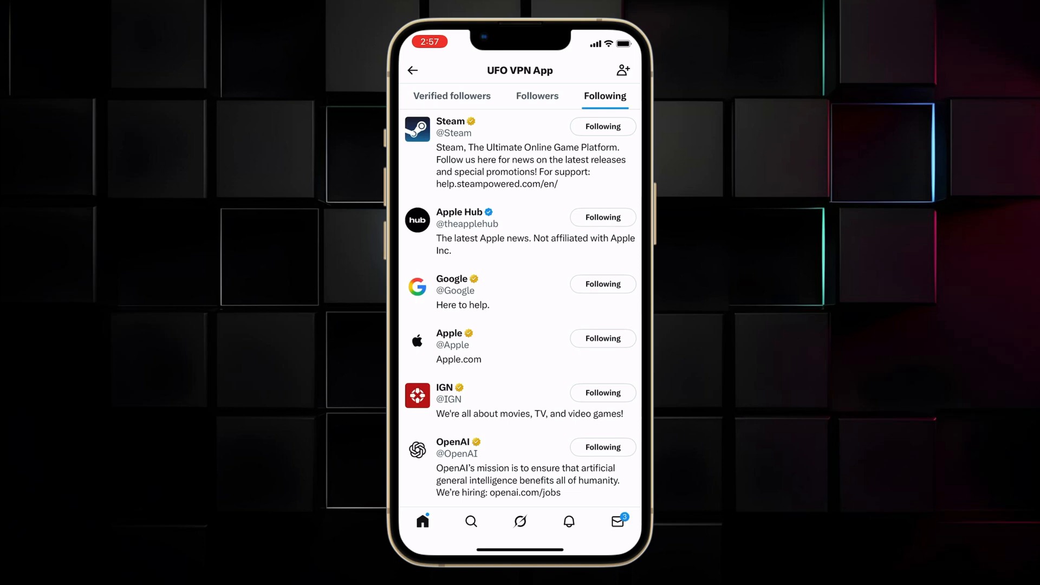
Check Google's About this account page: based in United States, with a proxy-accuracy notice.
click(449, 333)
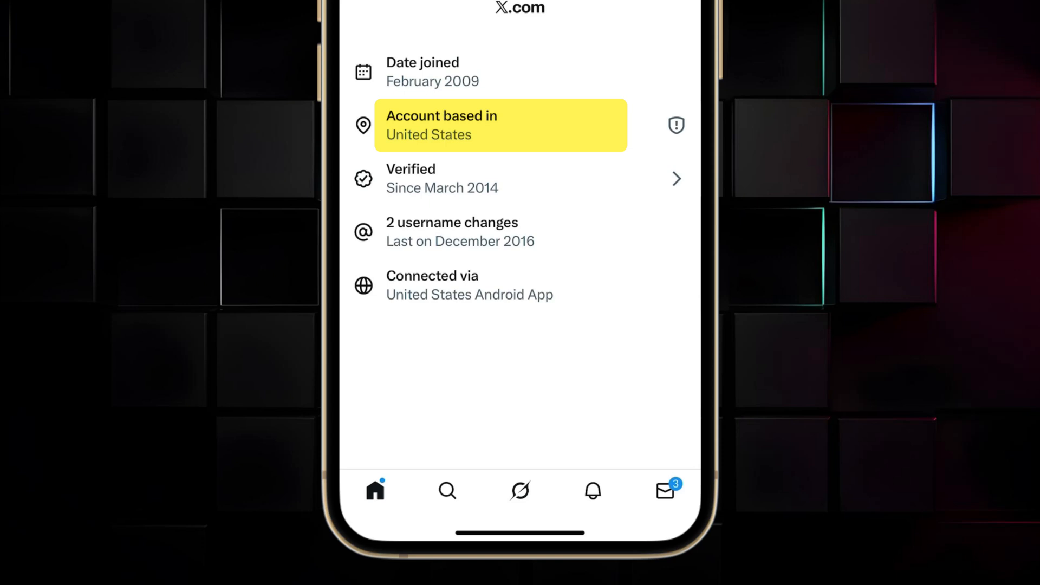
click(469, 284)
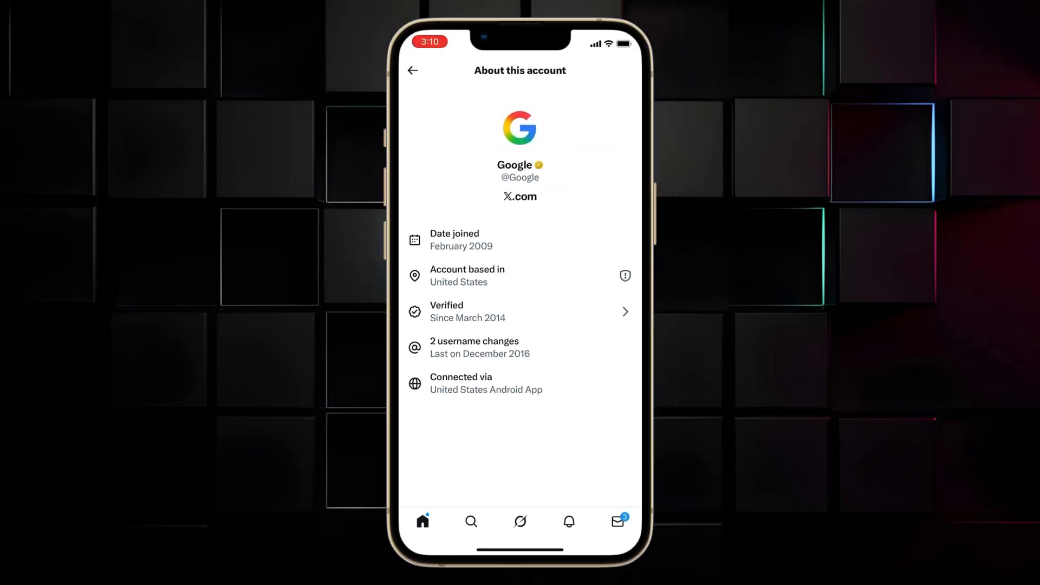
click(624, 276)
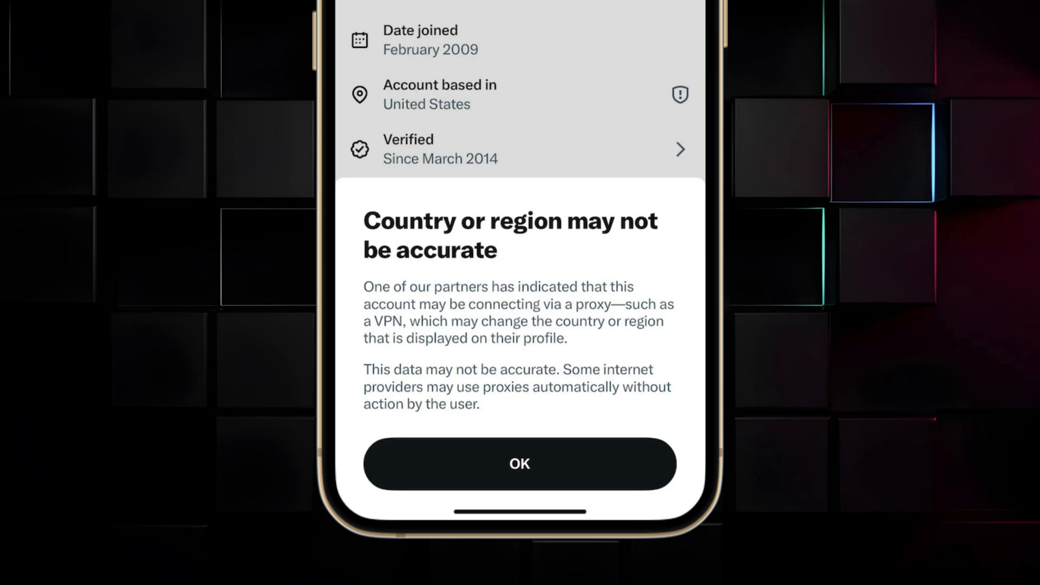
click(520, 463)
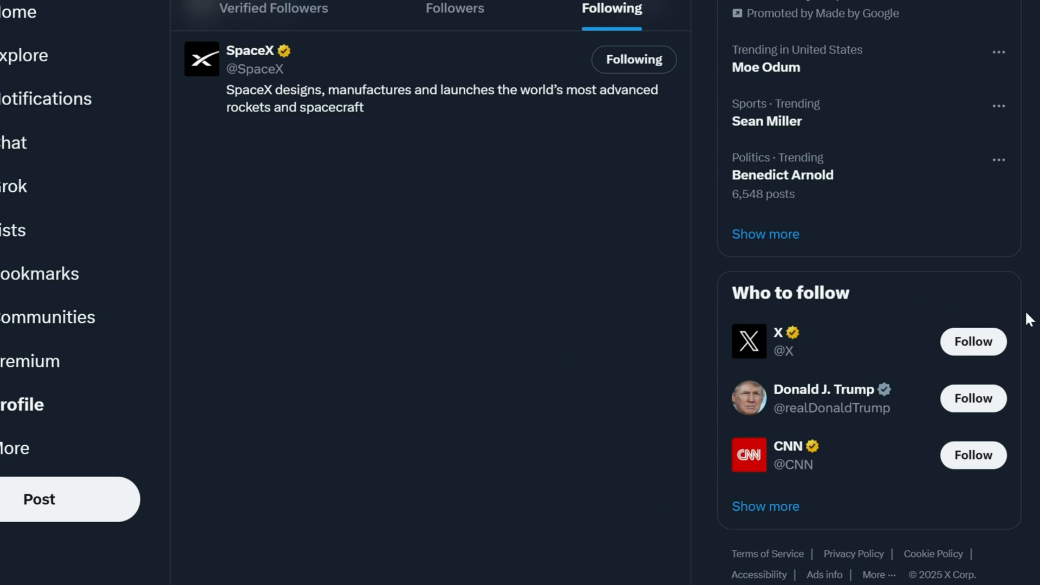
mouse_move(783, 333)
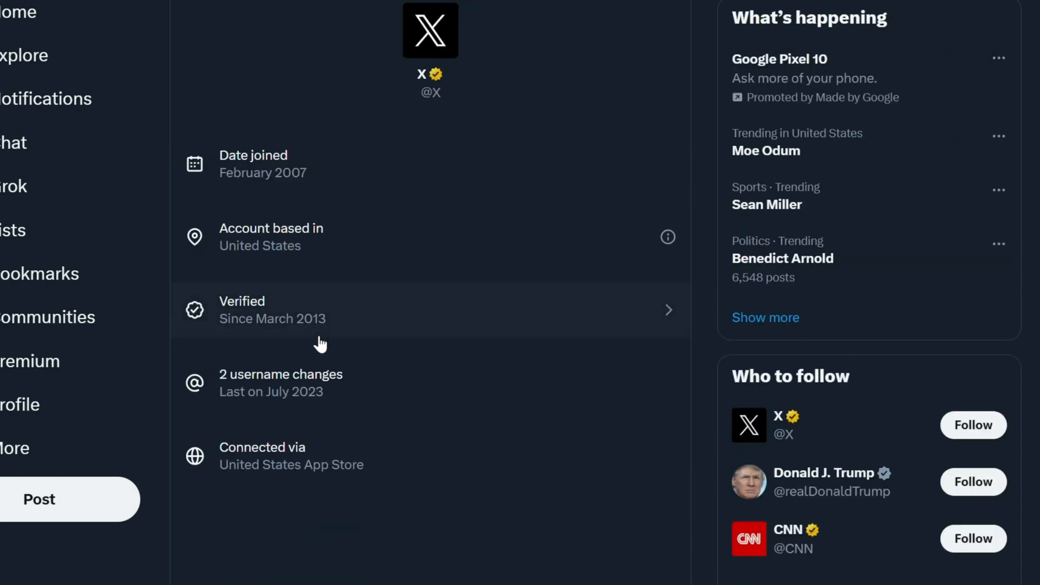
mouse_move(581, 510)
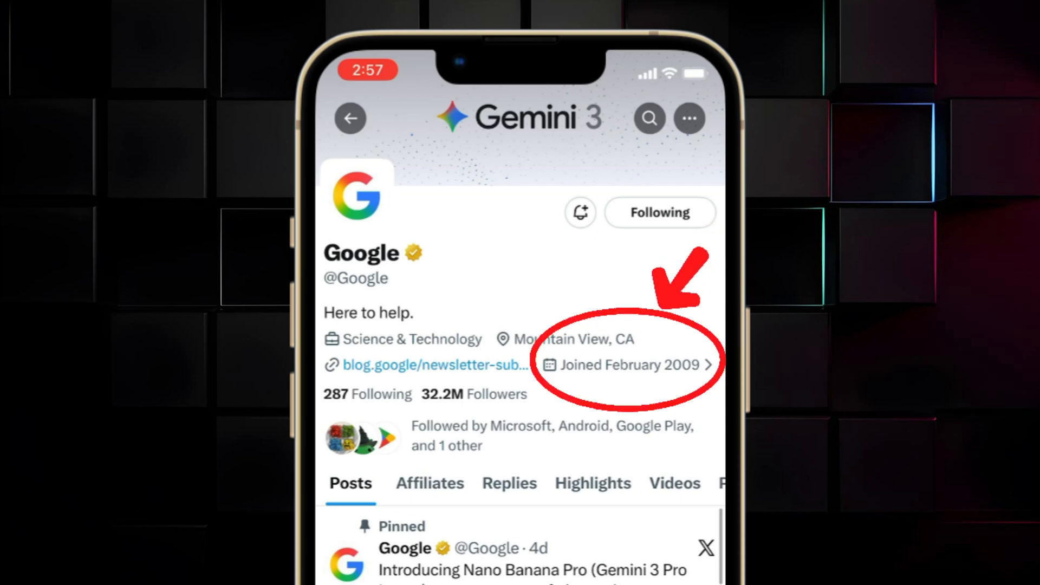
click(624, 364)
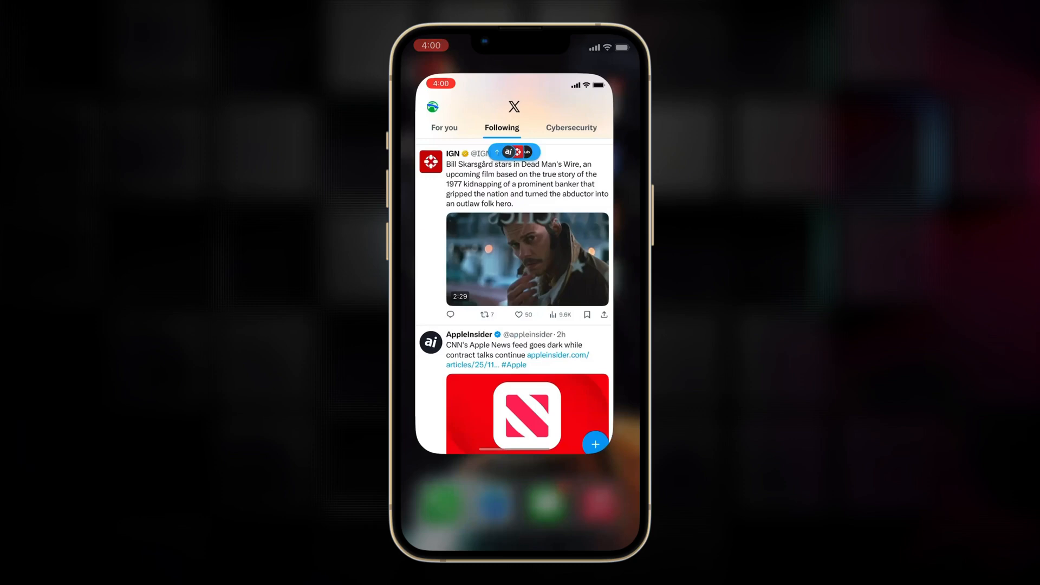
Set the account location display to Use Region / Continent instead of country.
click(432, 106)
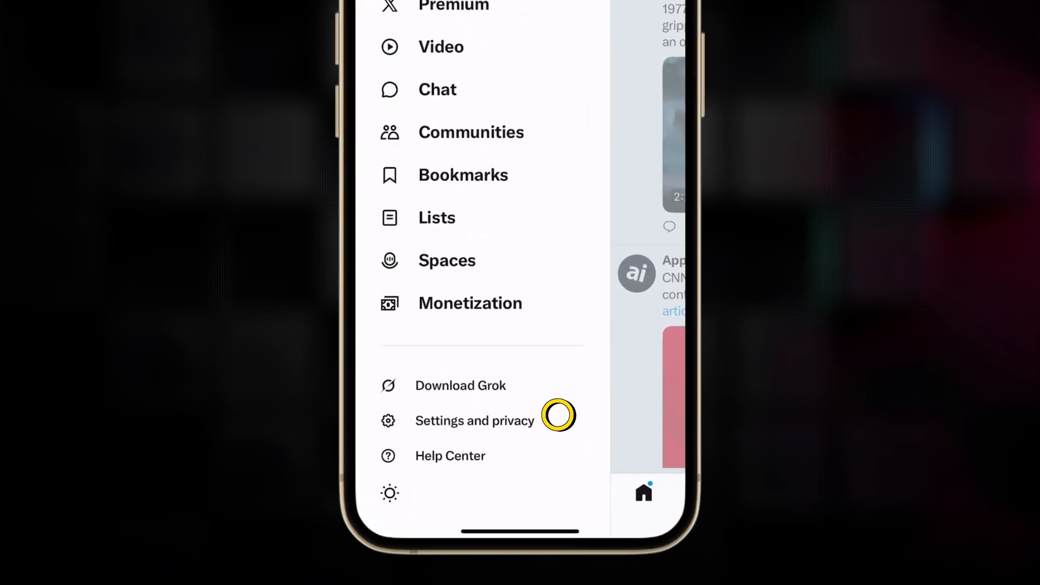
click(474, 421)
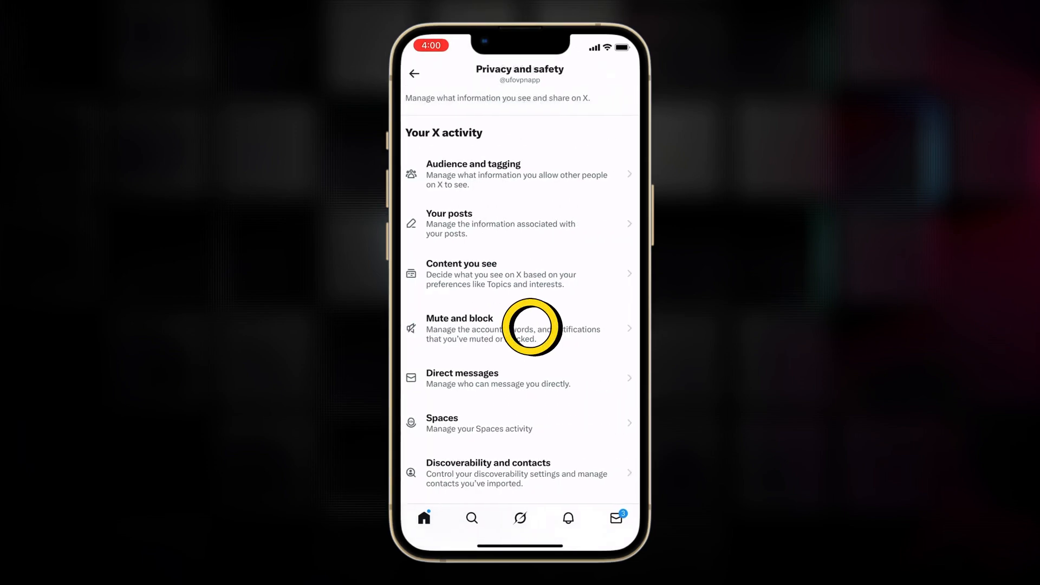
scroll(down, 3)
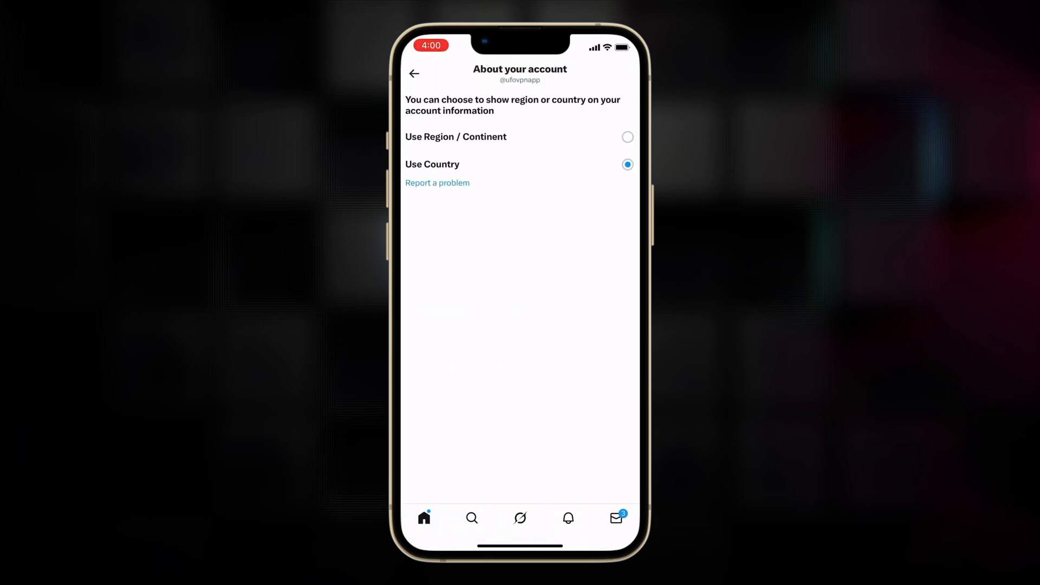
click(626, 137)
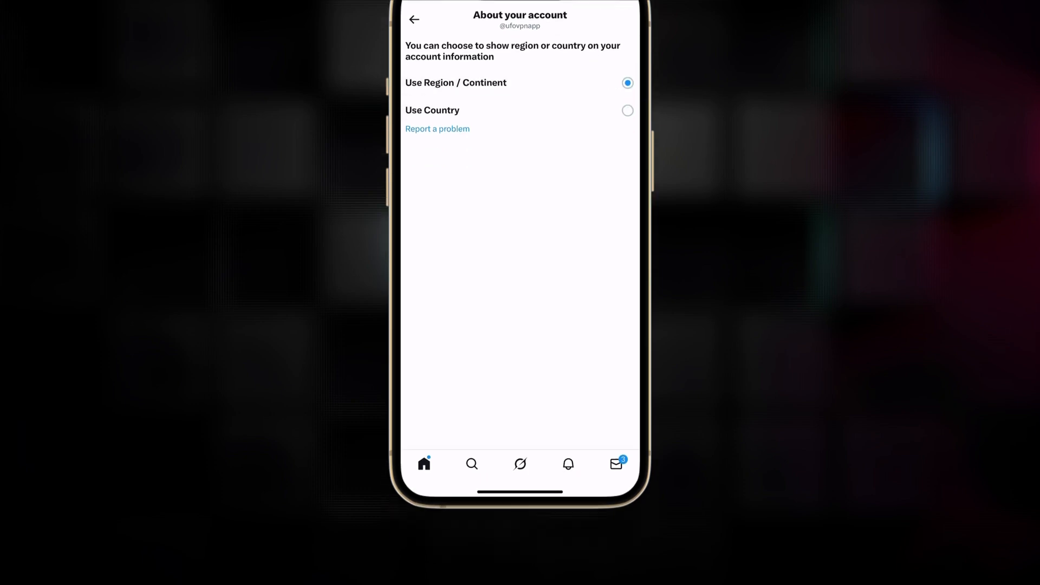
click(414, 20)
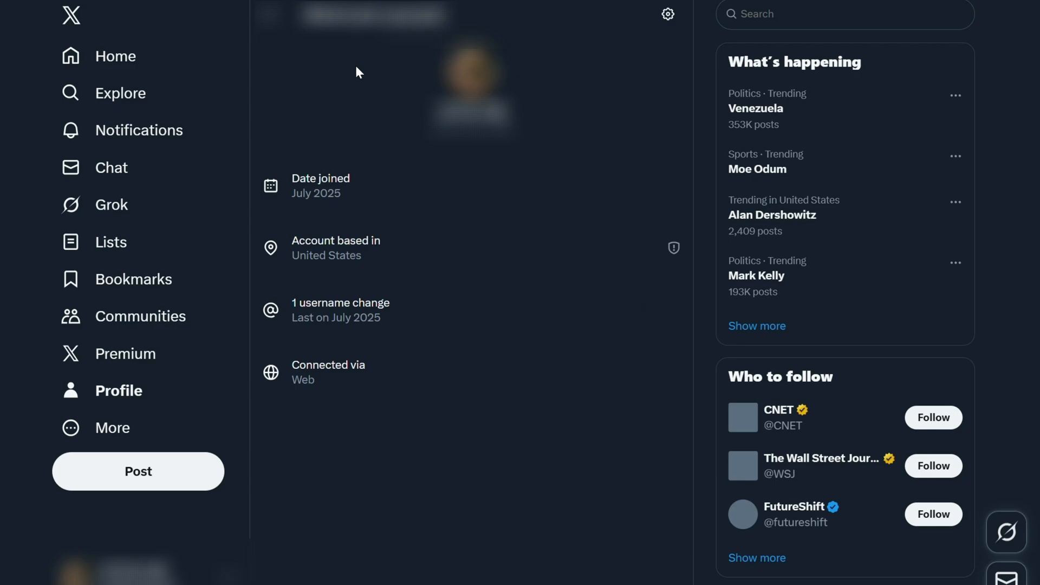
mouse_move(503, 327)
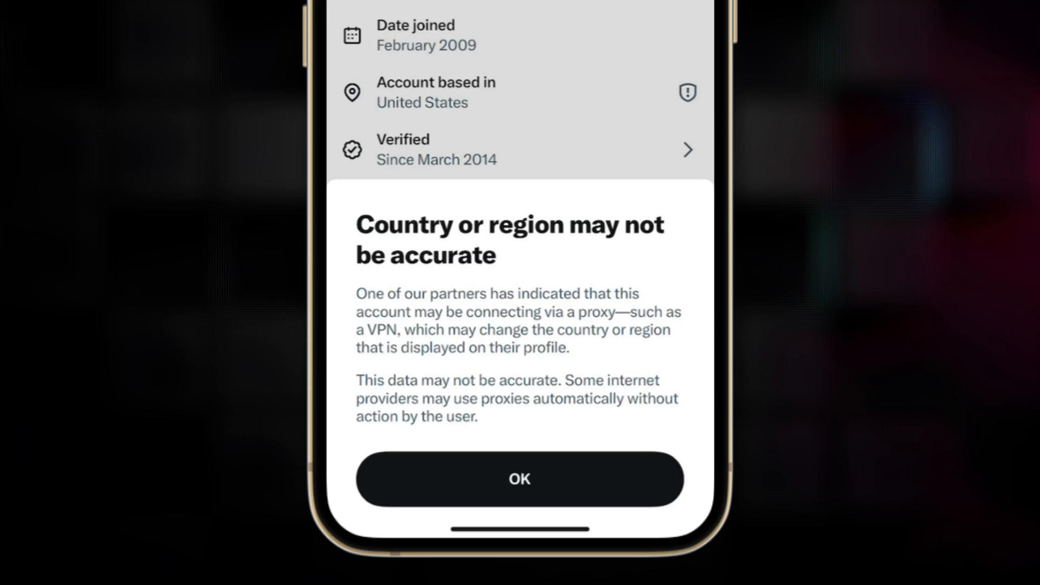
Dismiss the 'Country or region may not be accurate' notice.
click(520, 478)
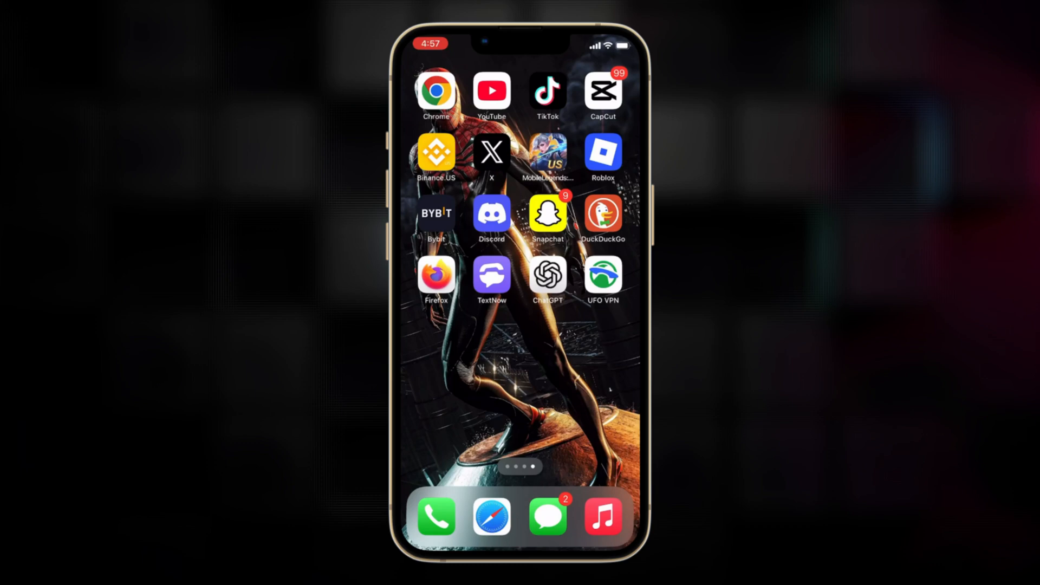
Connect UFO VPN to a Toronto, Canada server and bring up its settings.
click(602, 275)
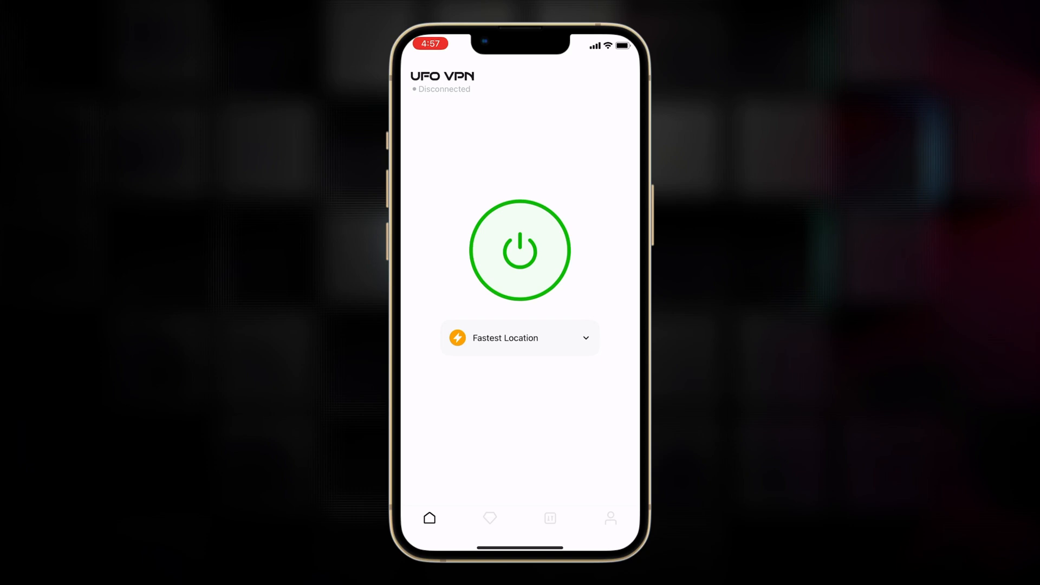
click(519, 338)
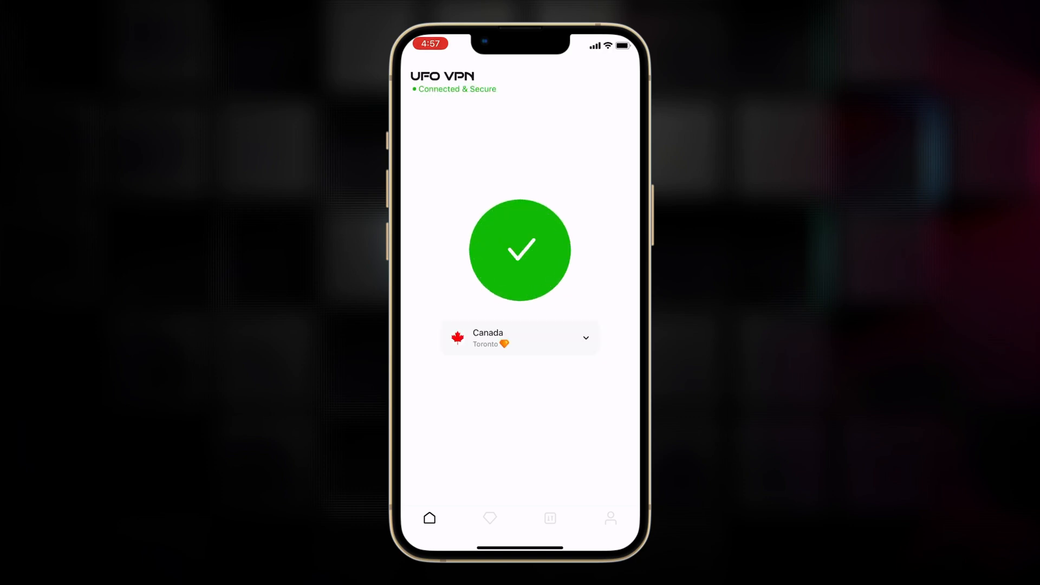
click(550, 518)
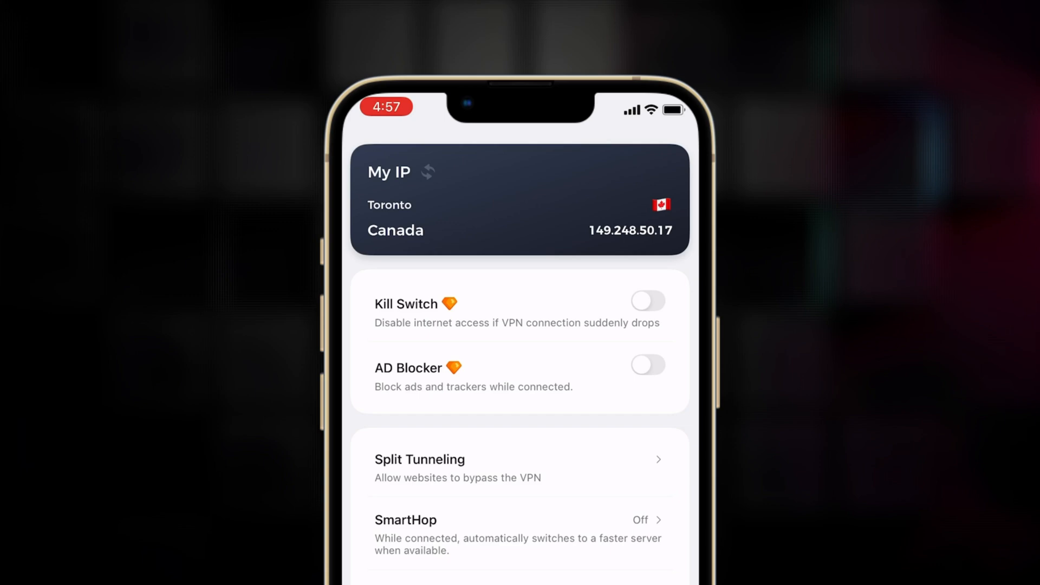
Enable Kill Switch and Skip VPN split tunneling, then view Protocol options.
click(648, 301)
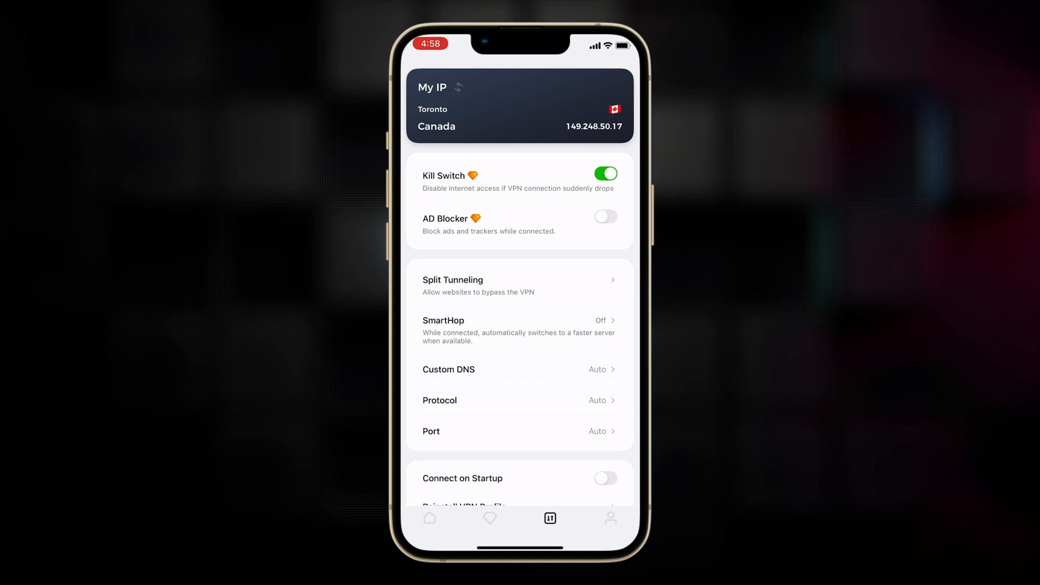
click(519, 285)
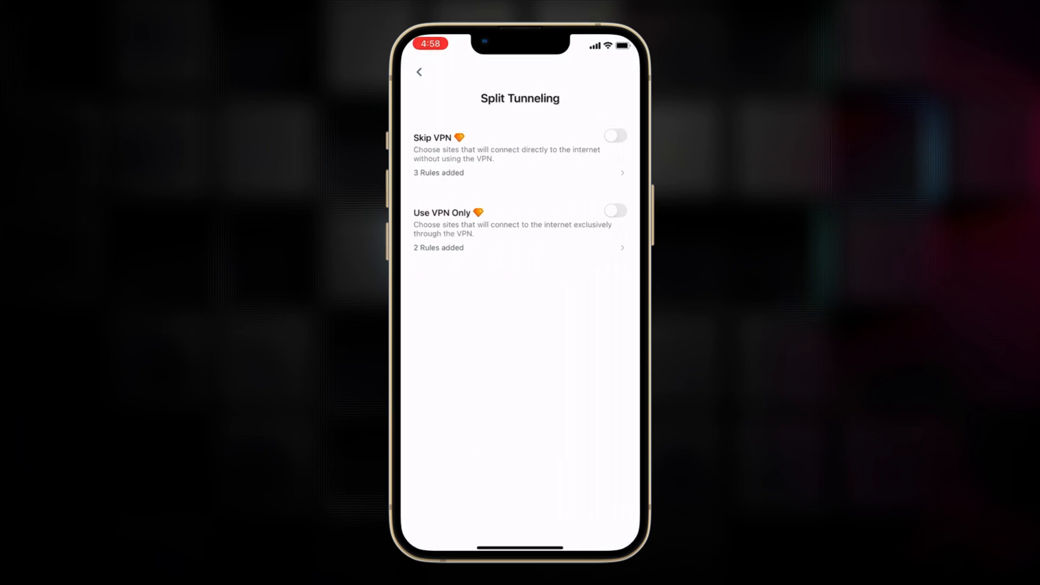
click(614, 135)
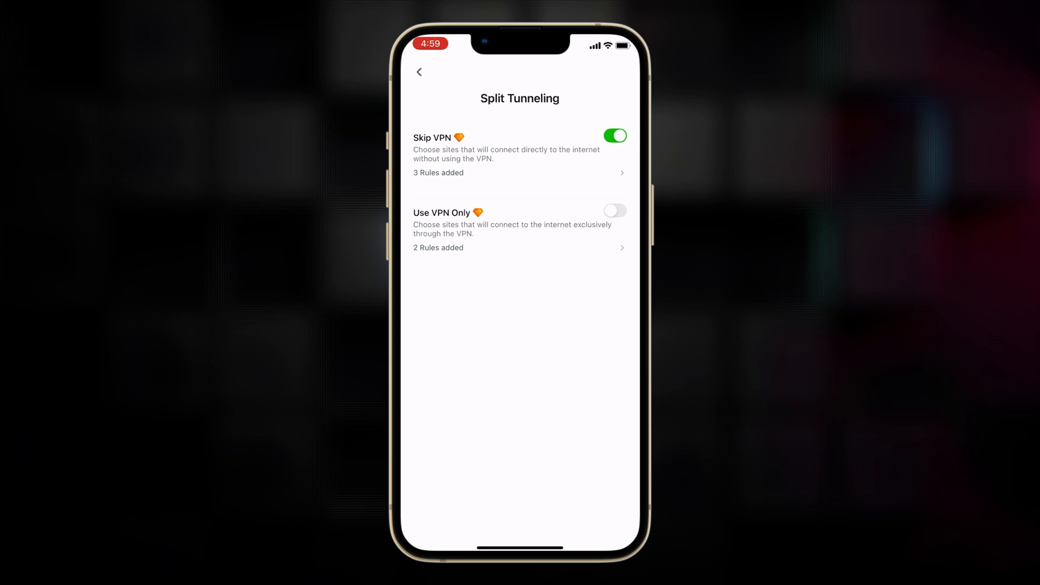
click(419, 72)
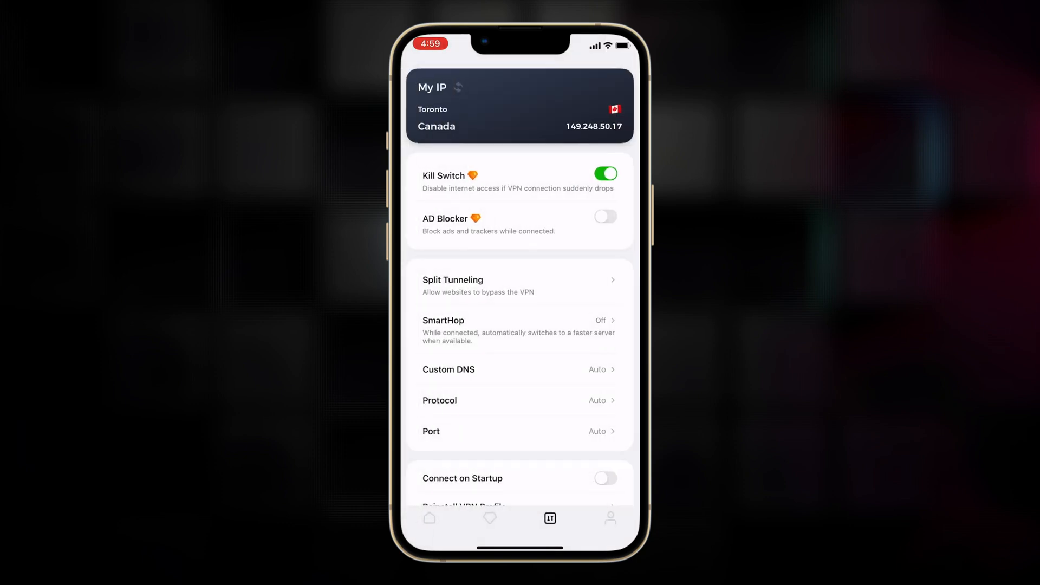
click(520, 400)
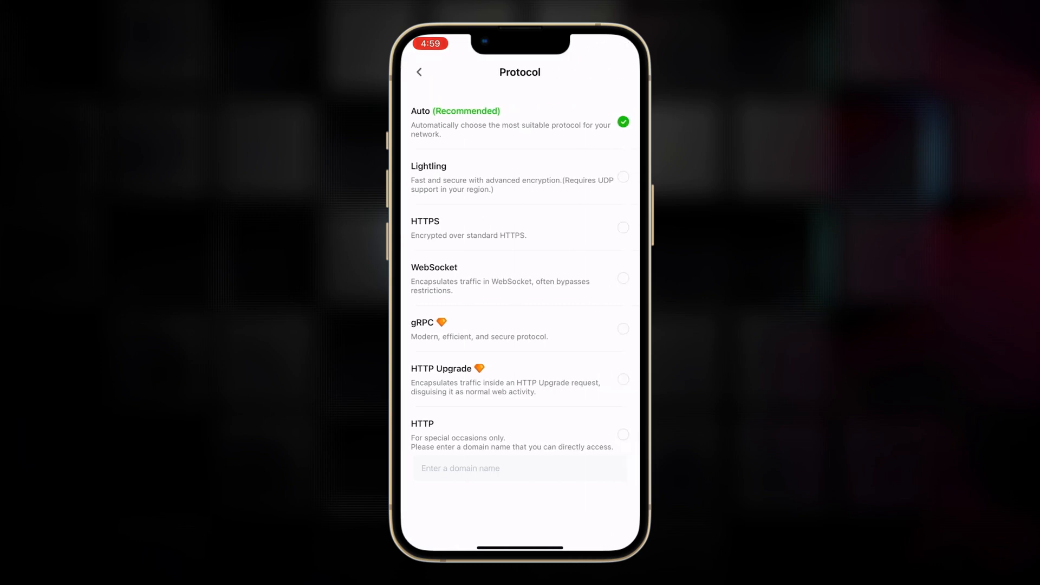